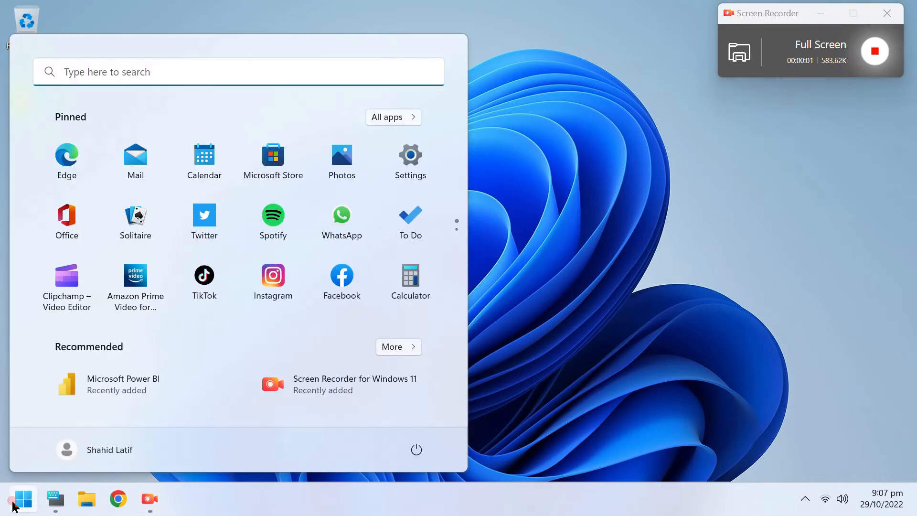
mouse_move(273, 156)
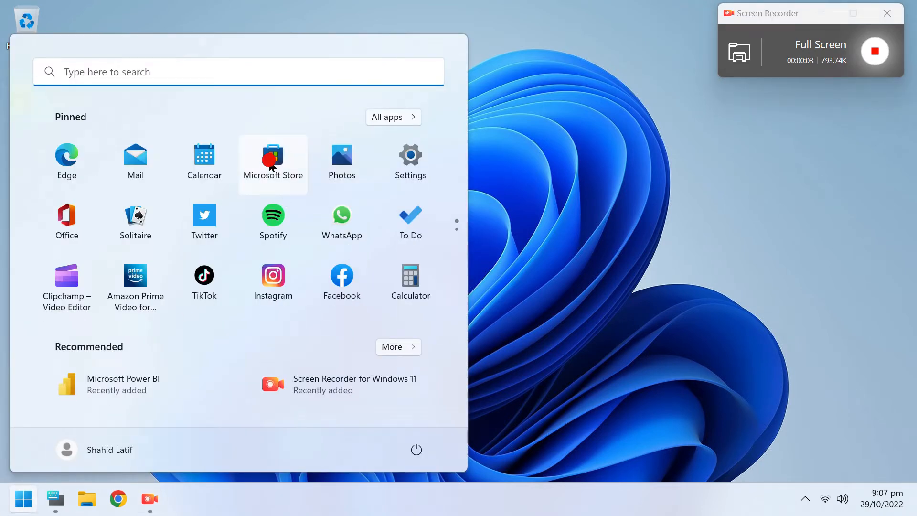
- Launch Microsoft Store from the Windows Start menu
click(273, 158)
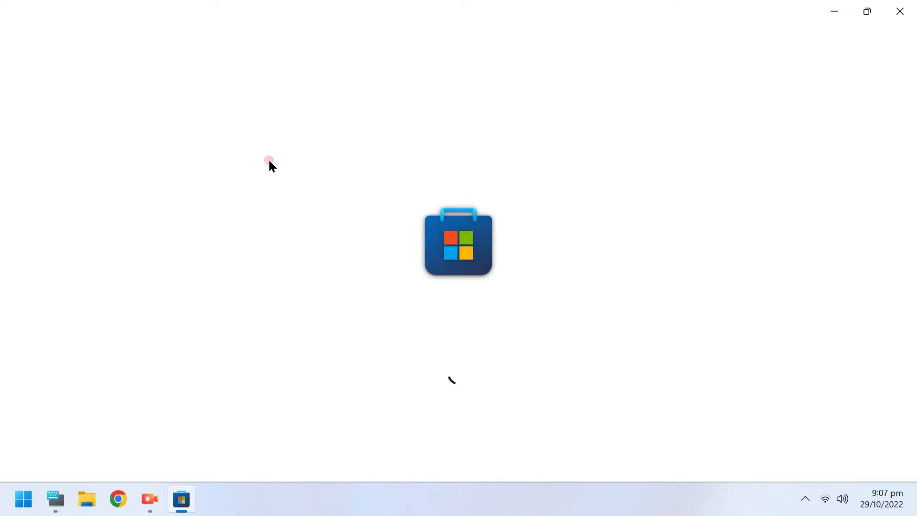
mouse_move(276, 160)
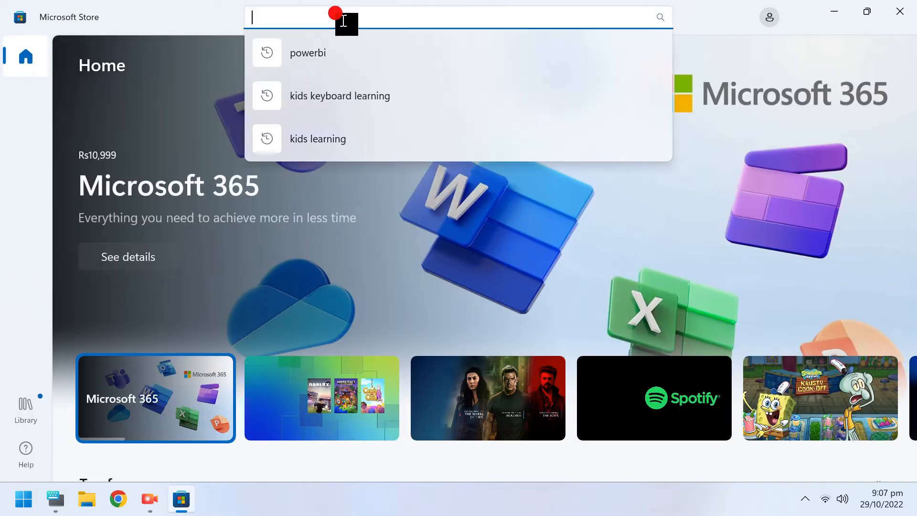
- Search the Store for 'power bi desktop' to list the Power BI Desktop app
text(power bu)
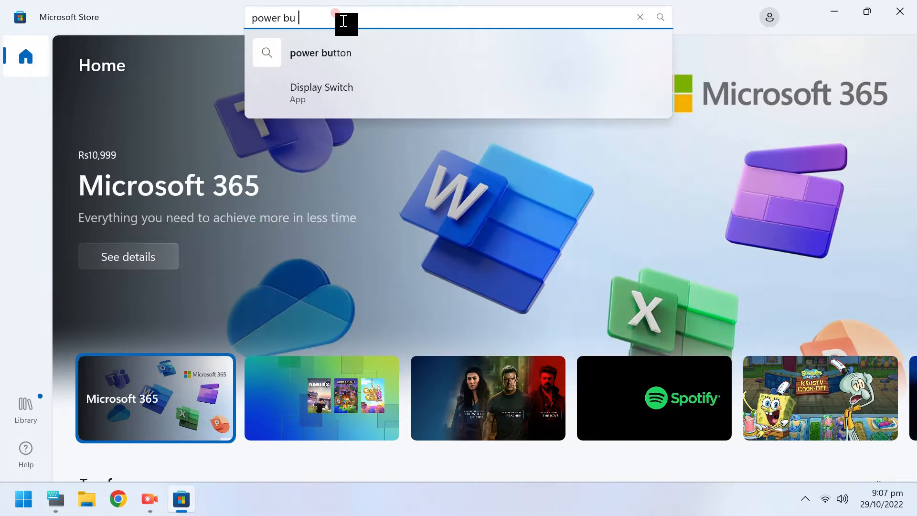
text(i d)
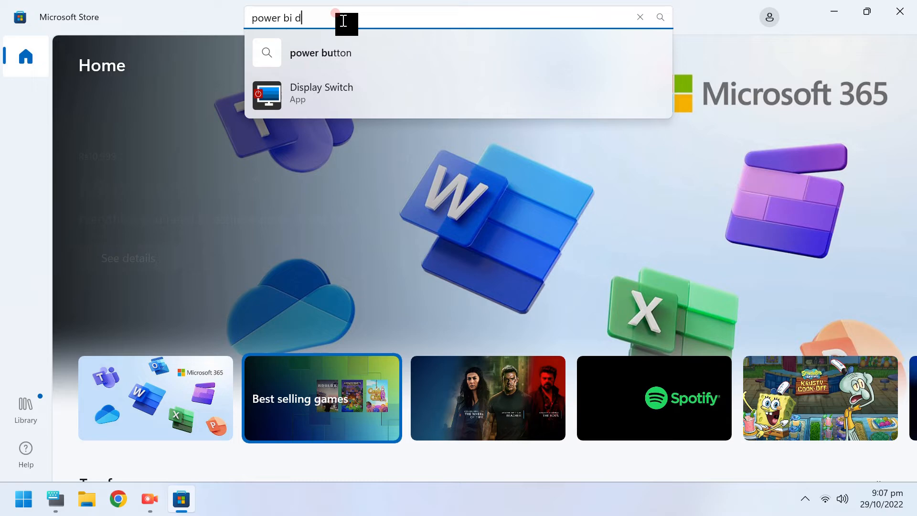
text(esktop)
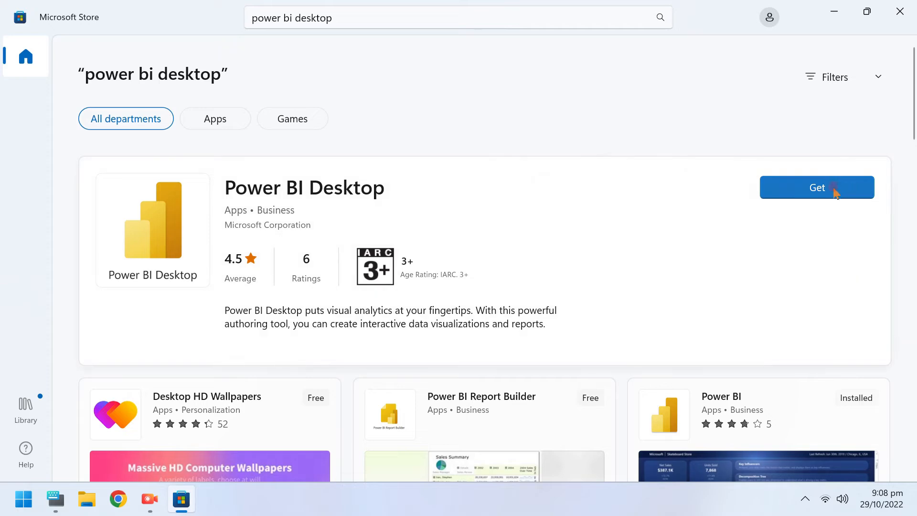
- Install Power BI Desktop via Get and wait until it is ready to open
click(817, 187)
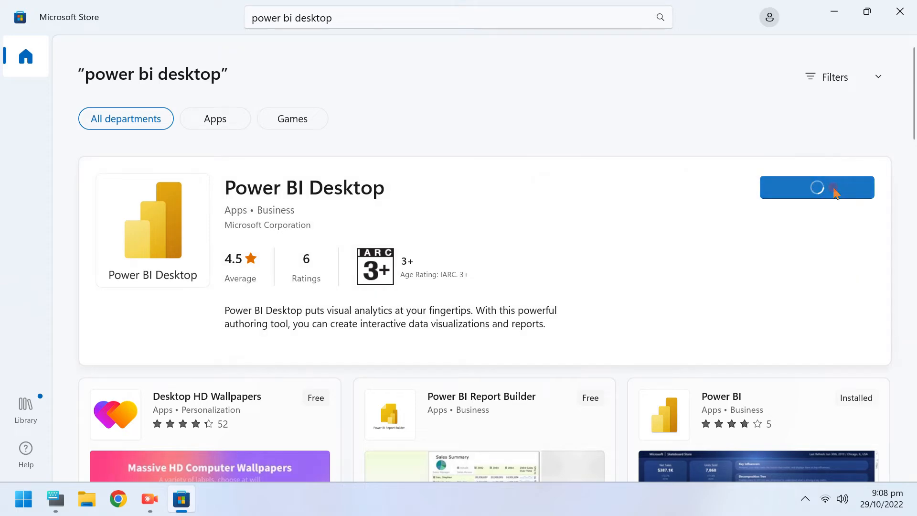
click(817, 187)
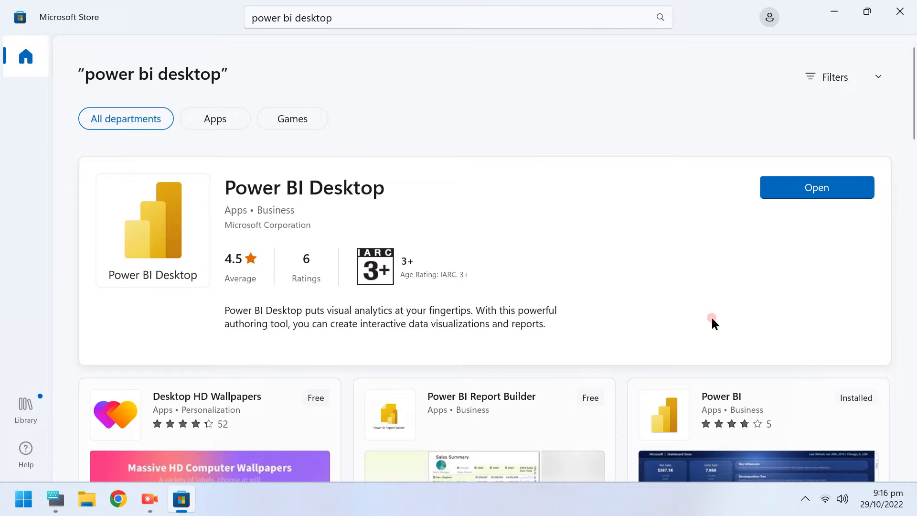
mouse_move(821, 166)
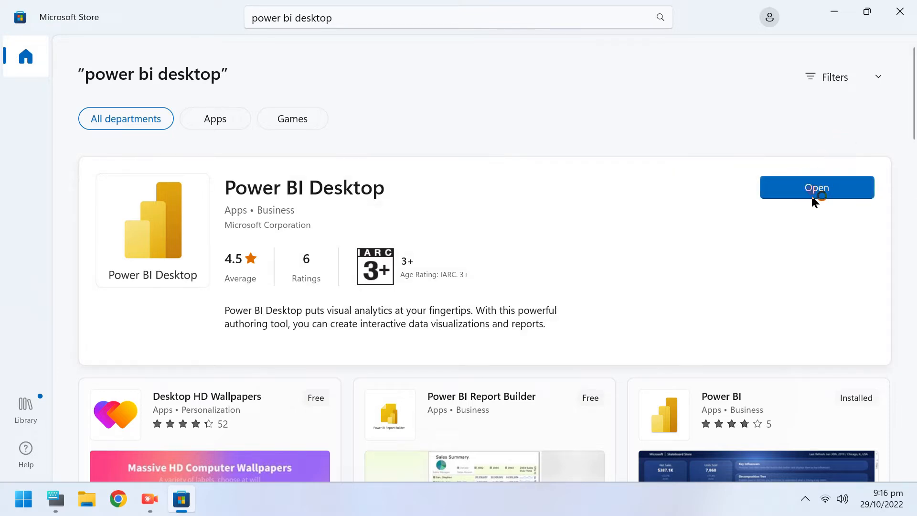
- Open the installed Power BI Desktop and dismiss the formatting news notice with Got it
click(817, 187)
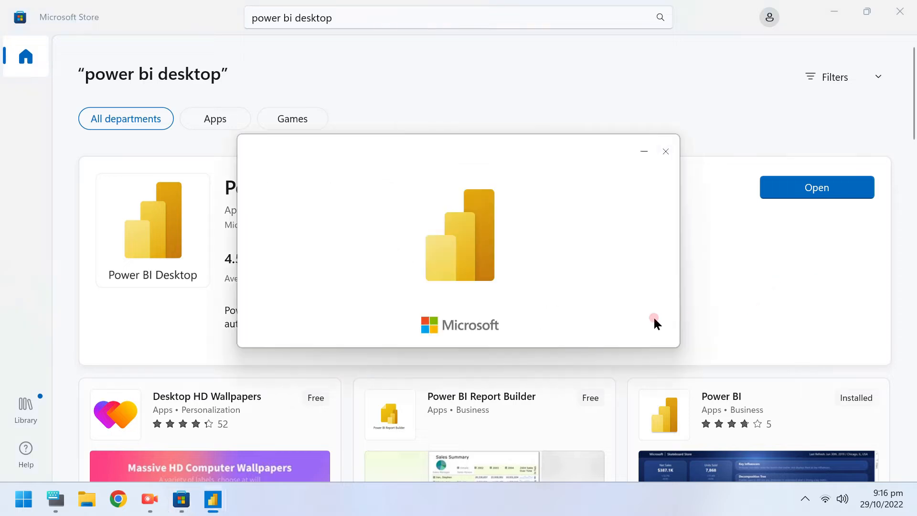
mouse_move(619, 325)
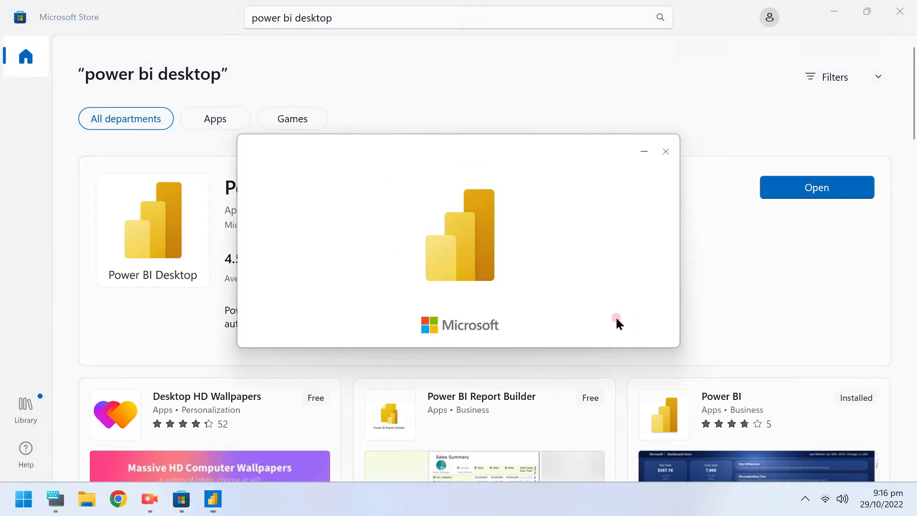
click(817, 187)
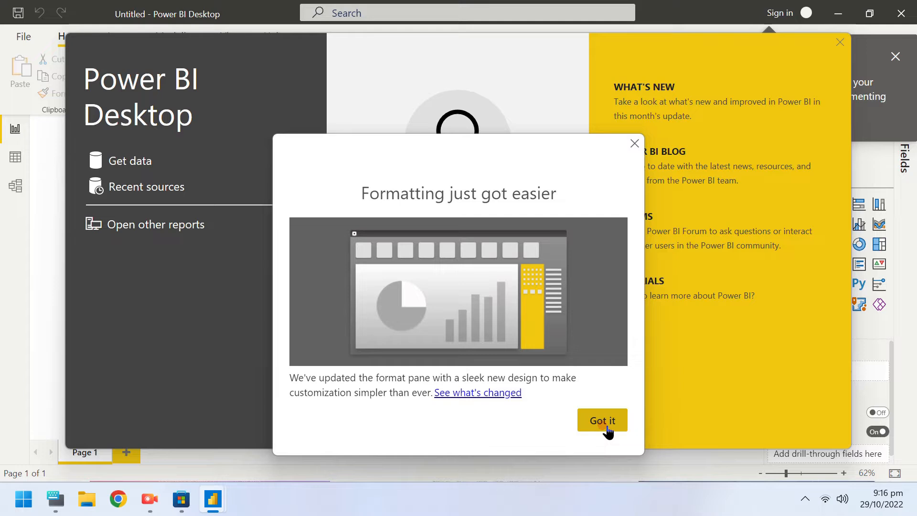
click(602, 420)
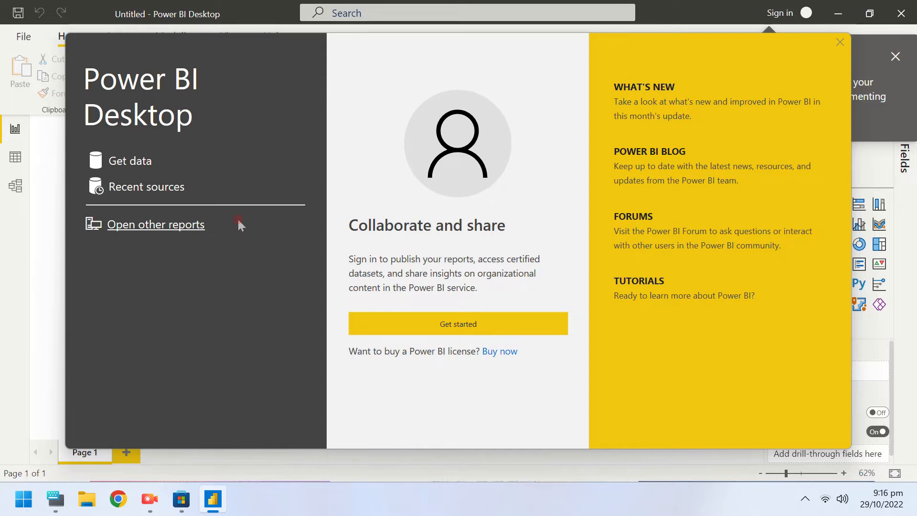
mouse_move(130, 161)
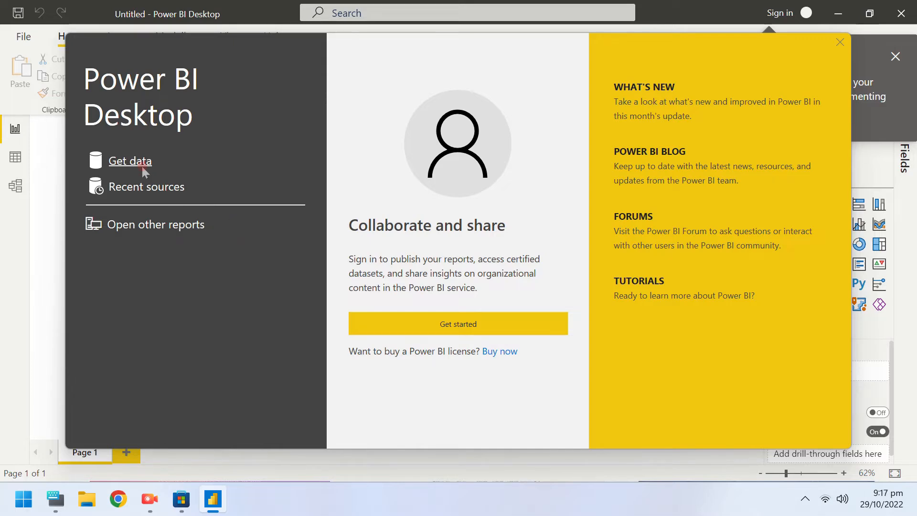
- Start Get data and choose the Web source from the Other category
click(841, 41)
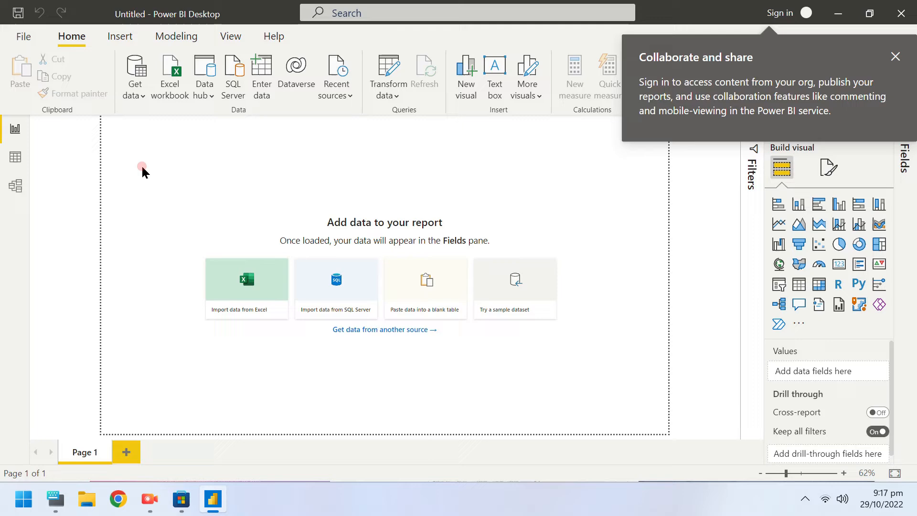
mouse_move(162, 286)
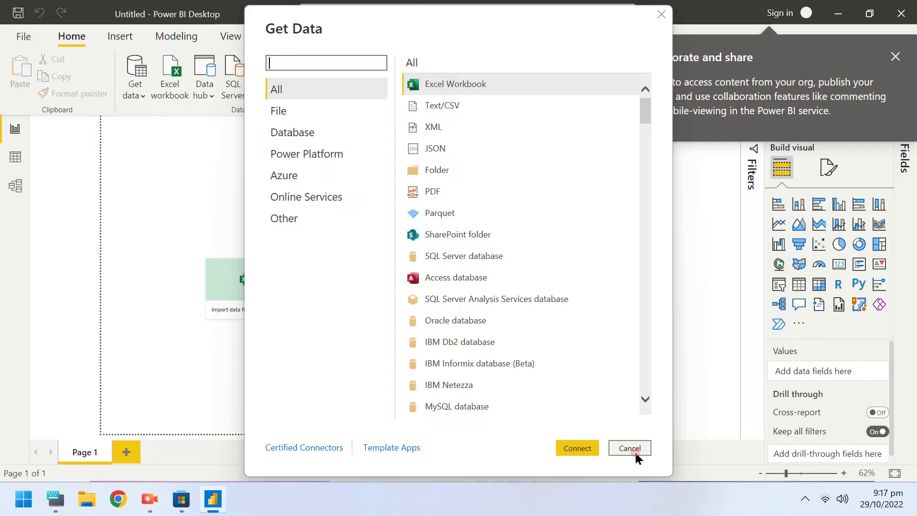
mouse_move(306, 111)
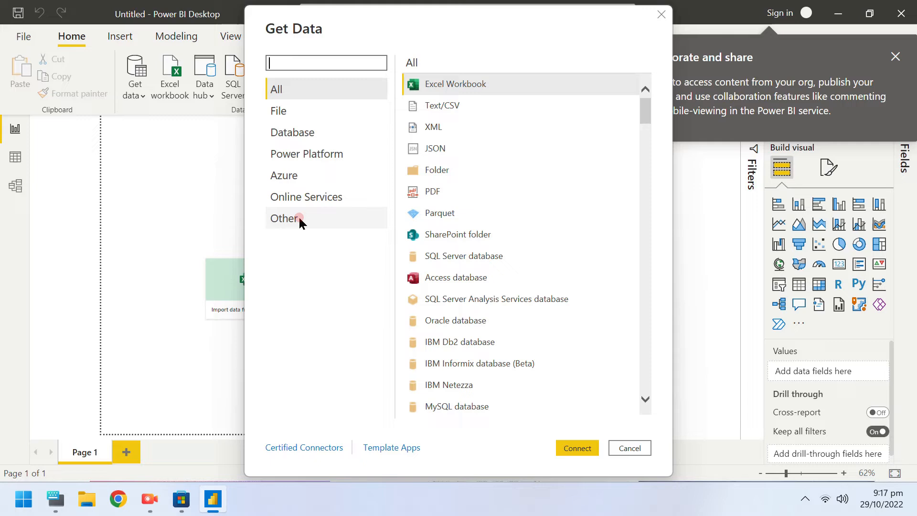
click(285, 218)
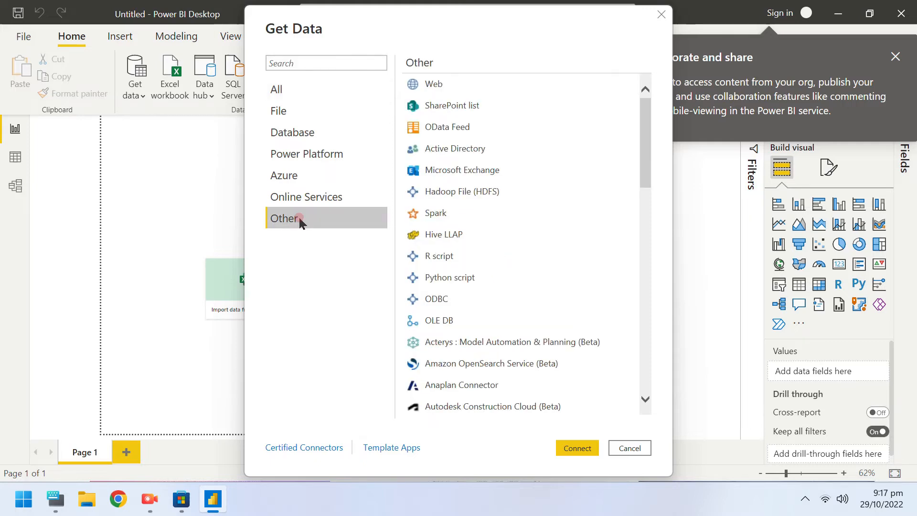
mouse_move(461, 88)
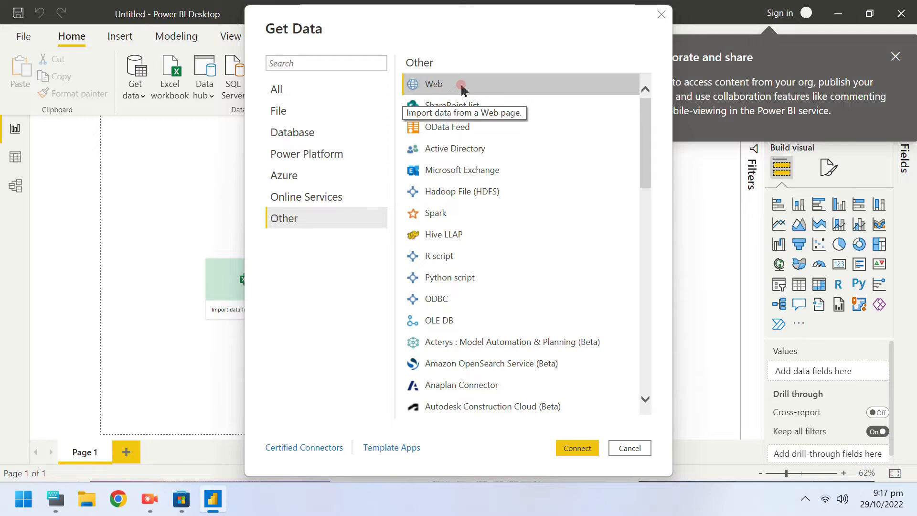
click(630, 447)
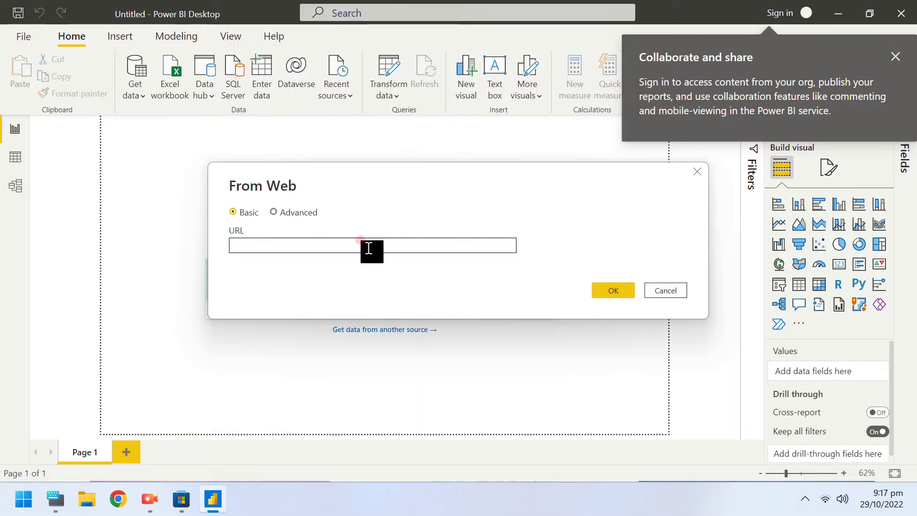
- Enter the web address dps.psx.com.pk and confirm it in the Web dialog
click(293, 244)
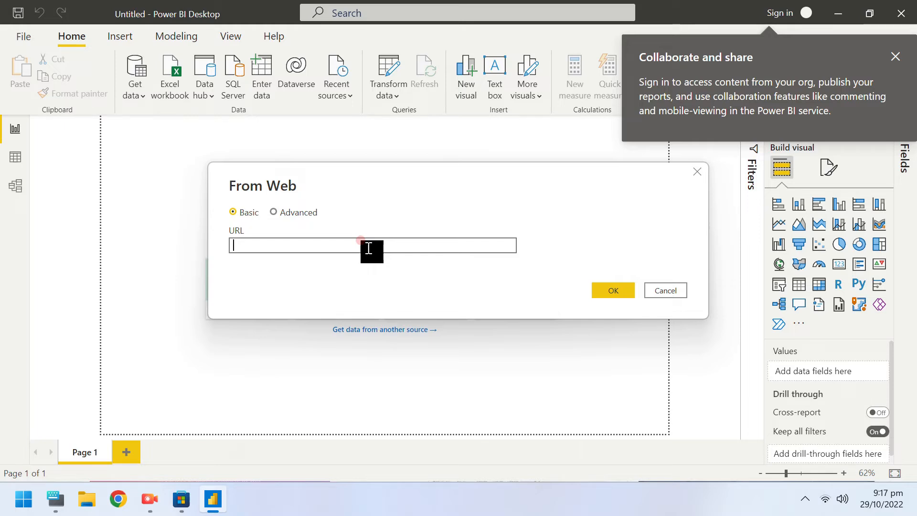
text(dps.)
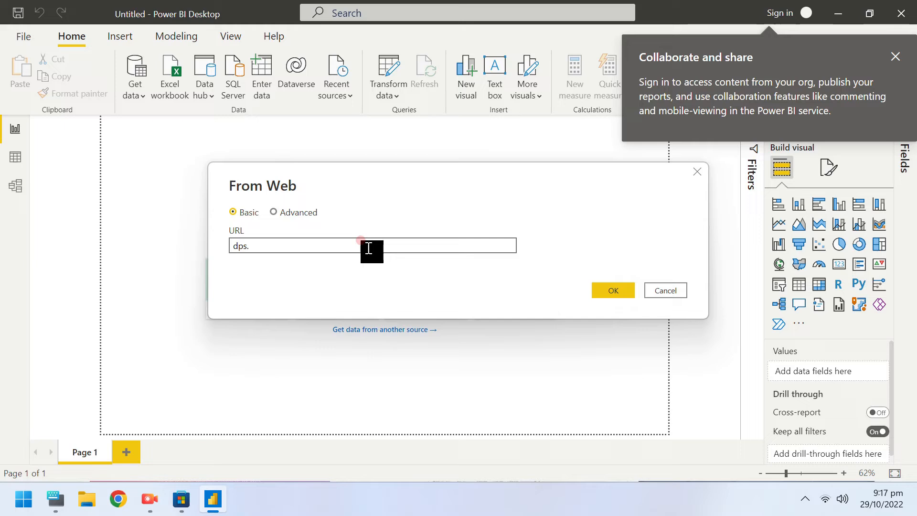
text(psx)
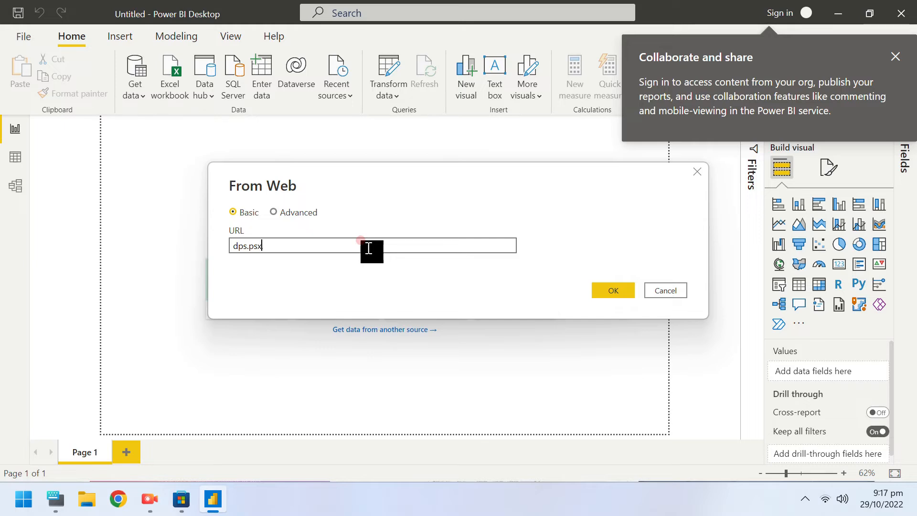
text(com)
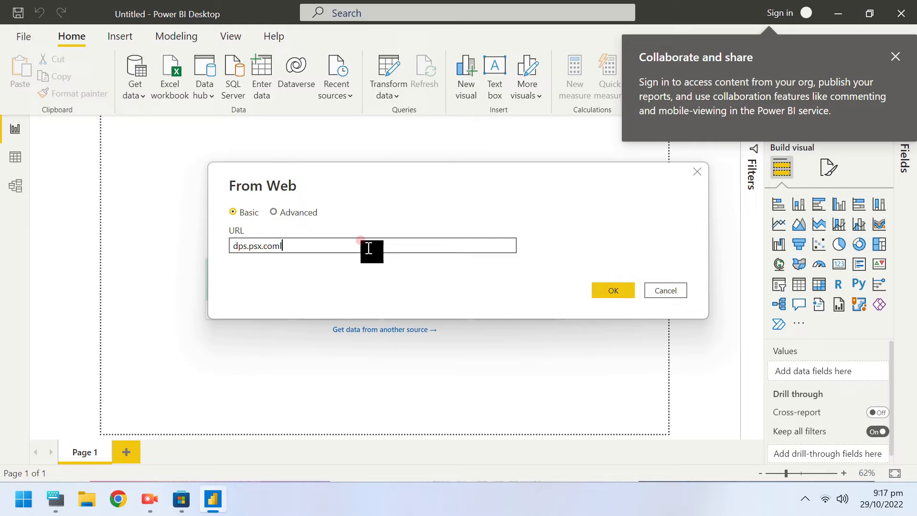
text(.pk)
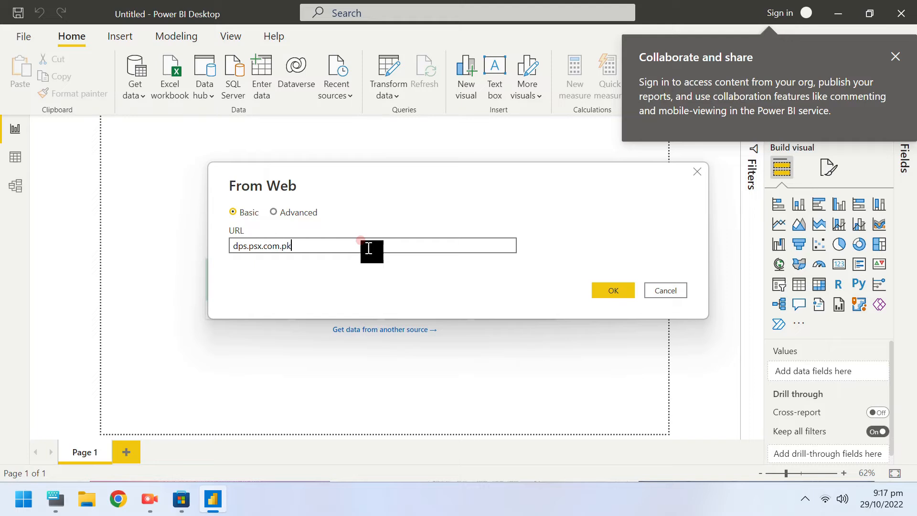
click(612, 290)
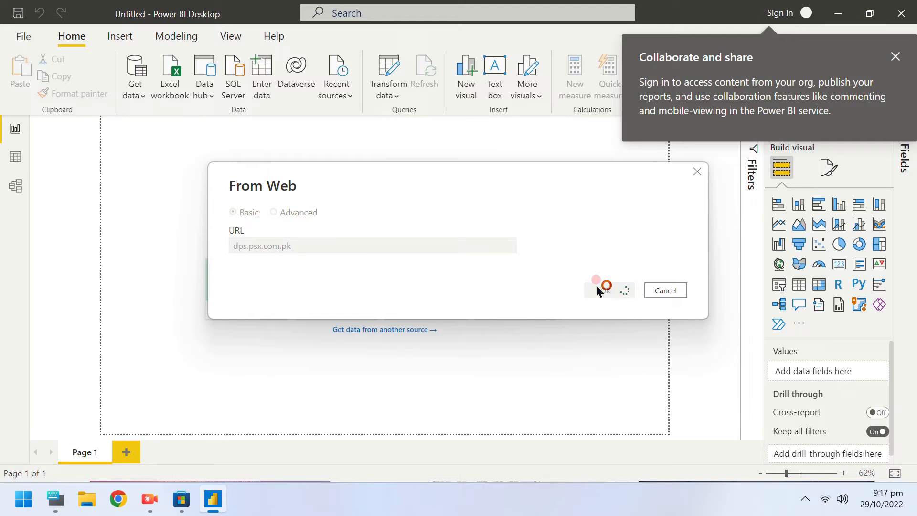
click(601, 290)
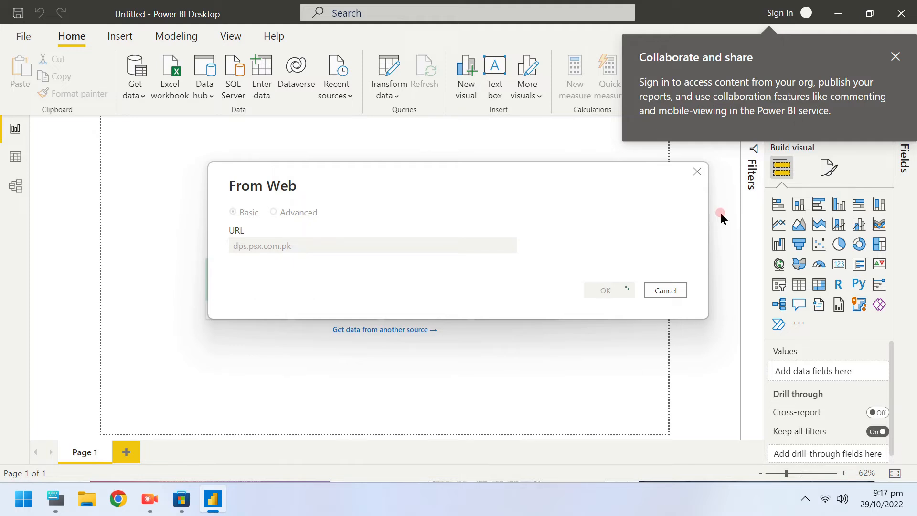
click(605, 291)
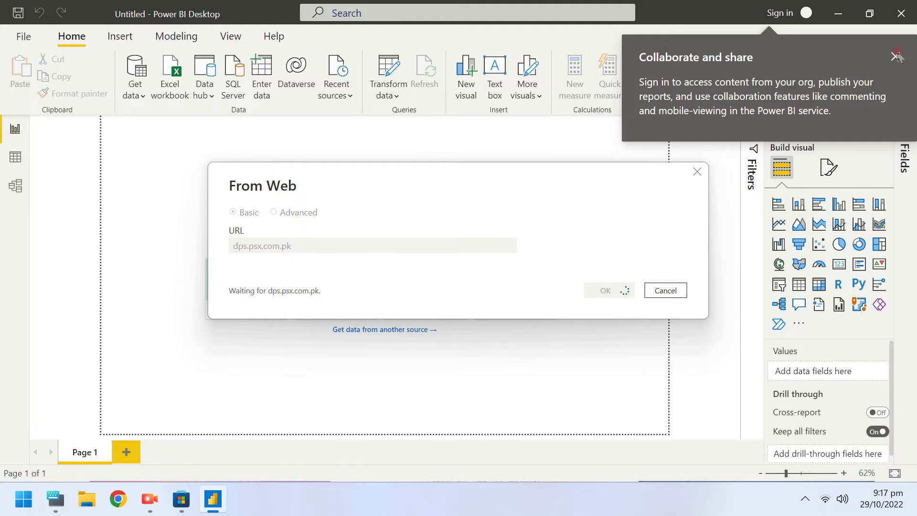
click(665, 290)
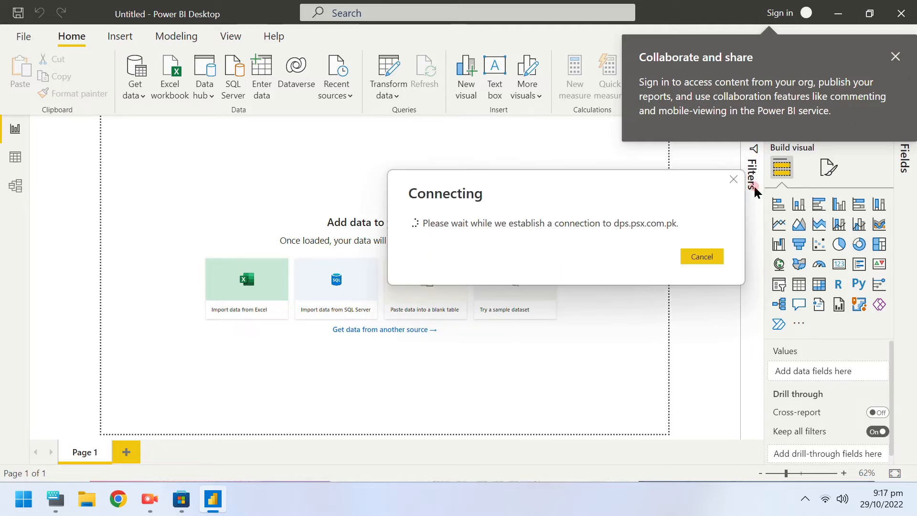
mouse_move(698, 201)
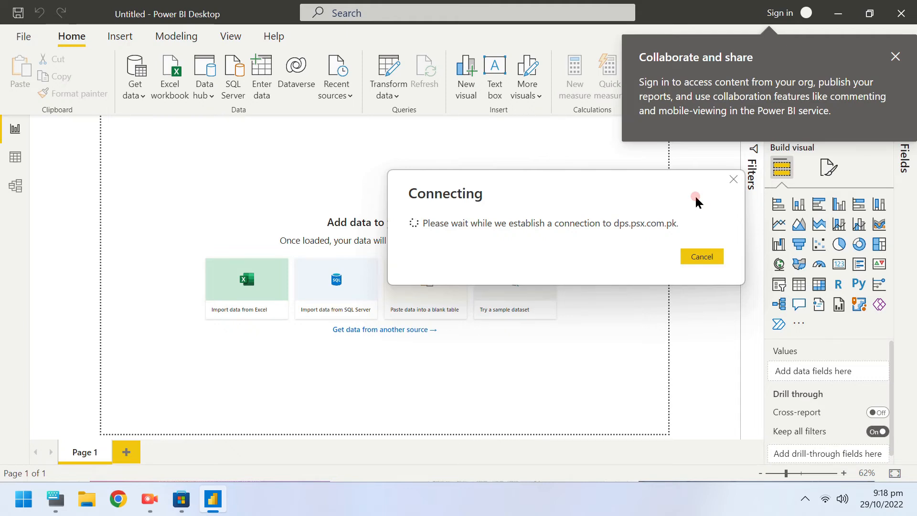
- Connect anonymously to the page so the Navigator lists its tables
click(701, 256)
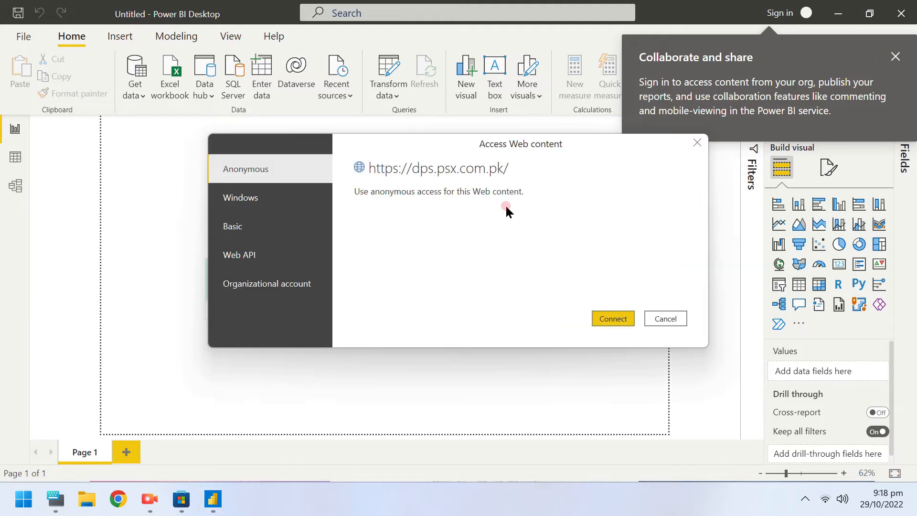
mouse_move(400, 224)
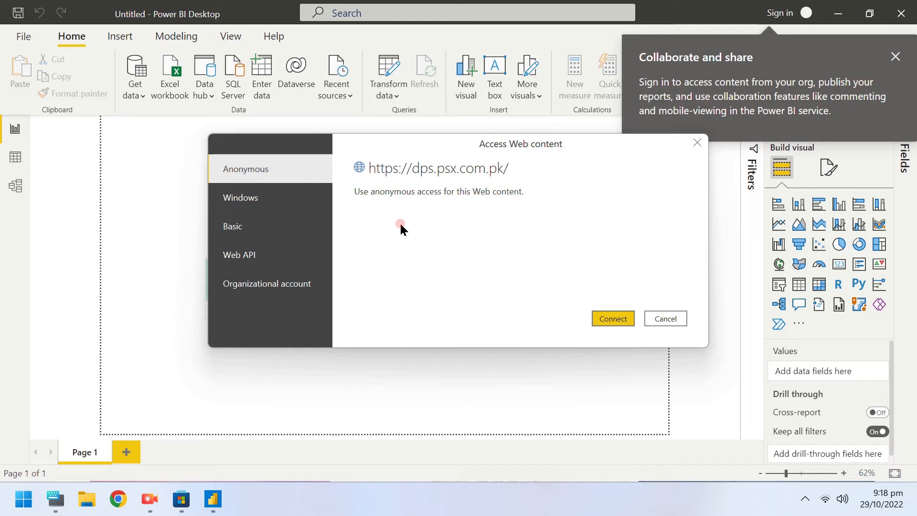
click(612, 318)
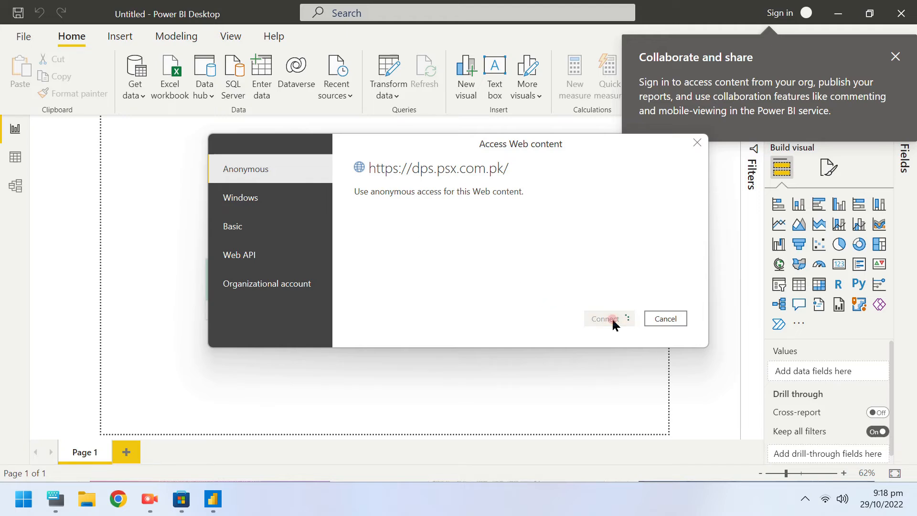
click(604, 318)
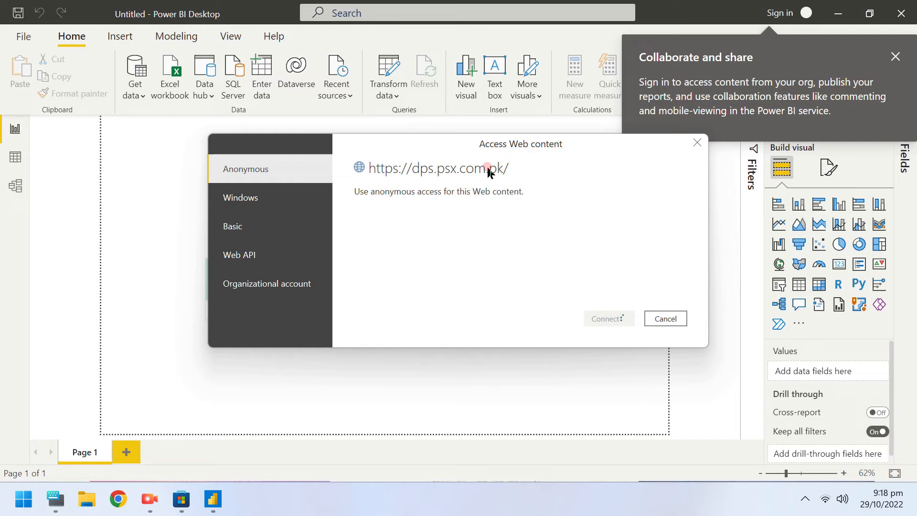
click(605, 319)
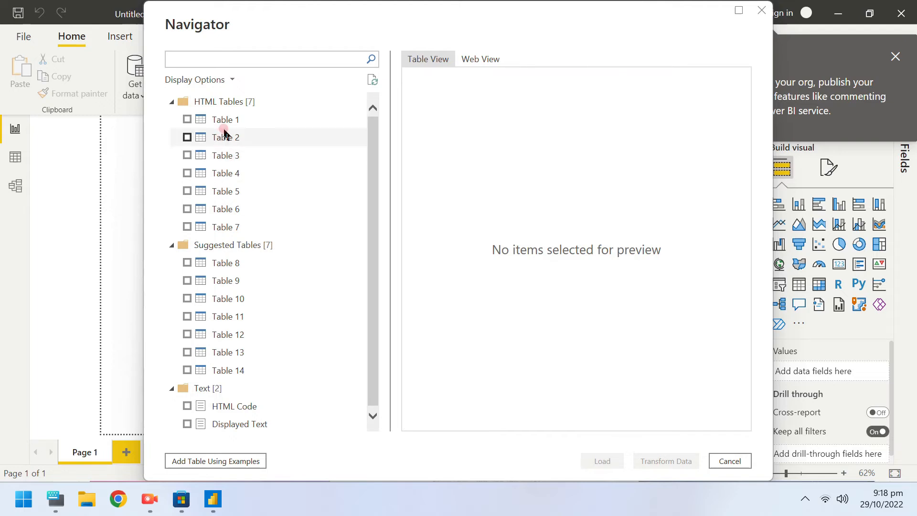
- Preview Table 1 of stock symbols and prices, tick it and load it into the report
click(226, 120)
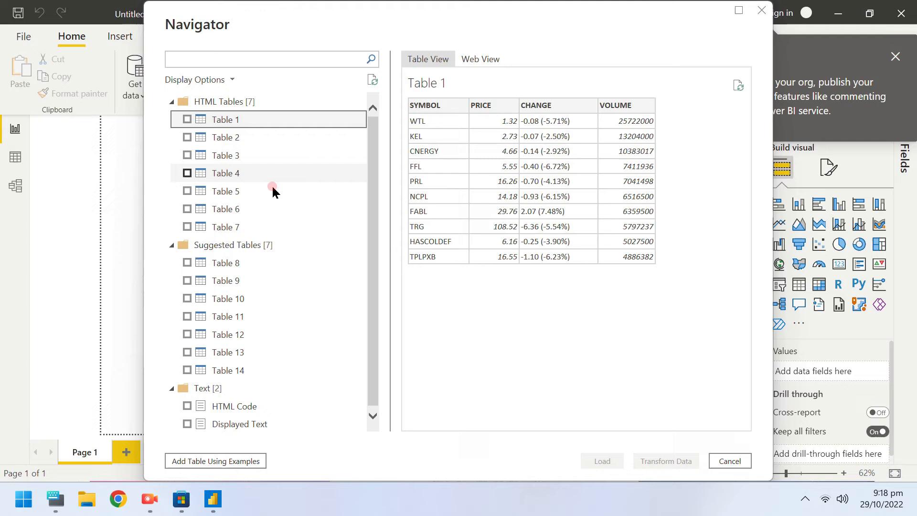
mouse_move(492, 314)
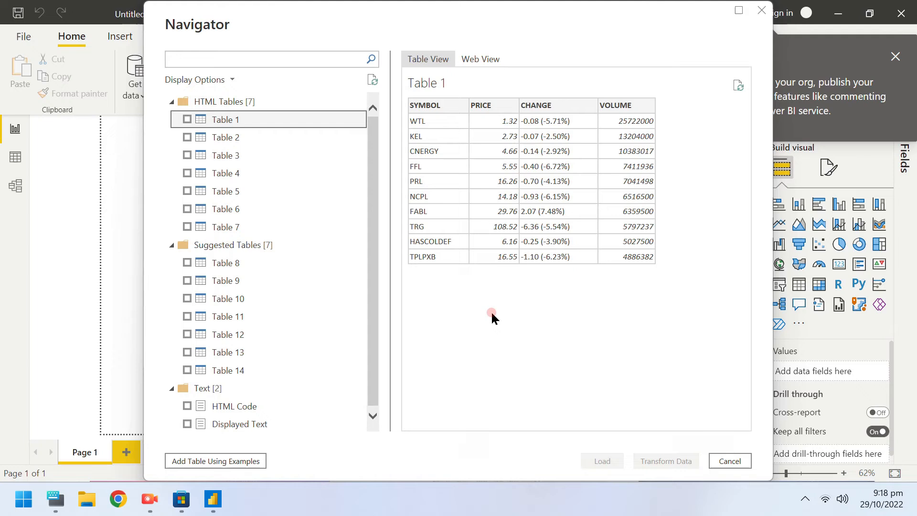
mouse_move(689, 460)
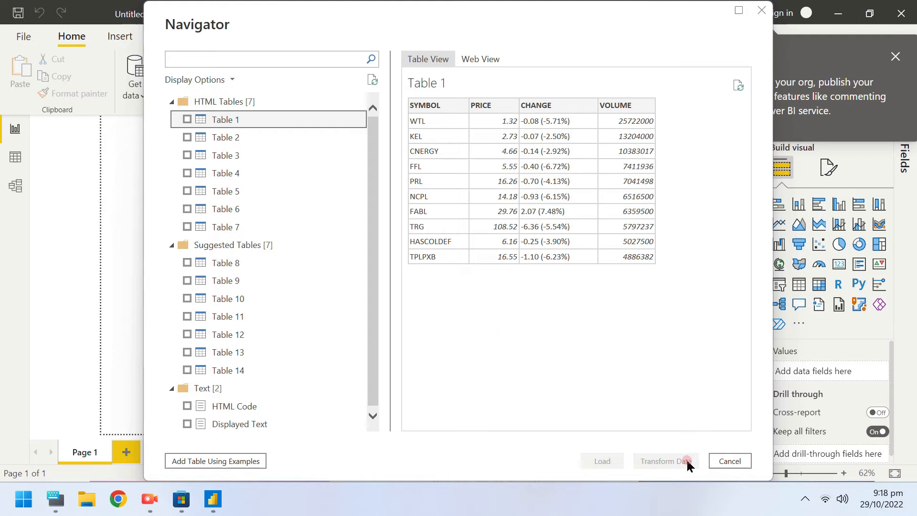
mouse_move(187, 119)
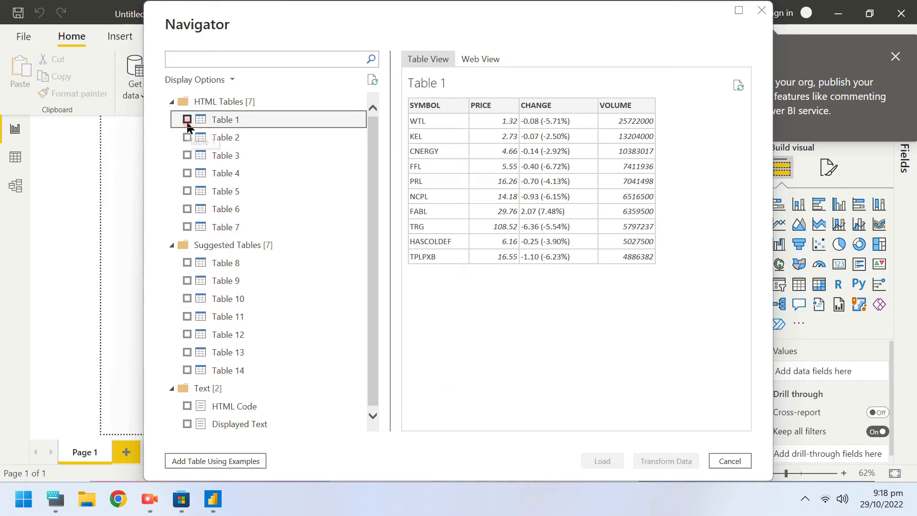
click(186, 120)
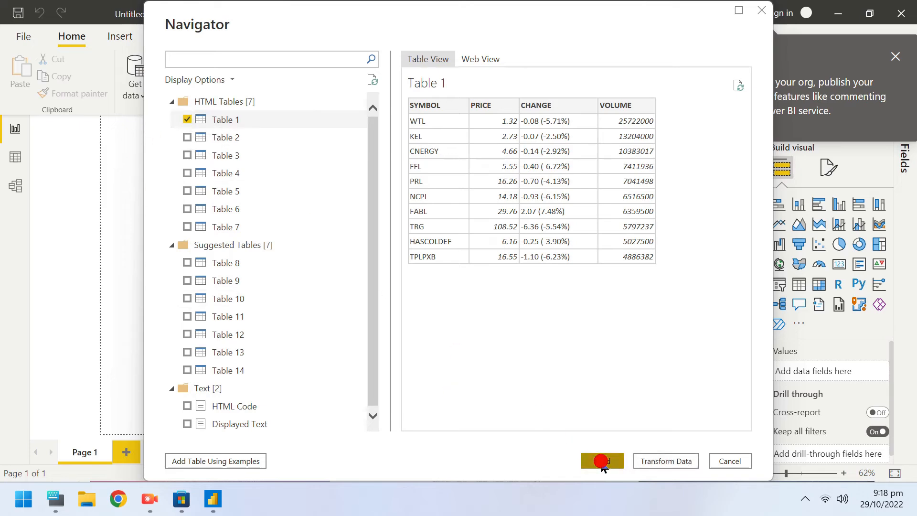
click(601, 461)
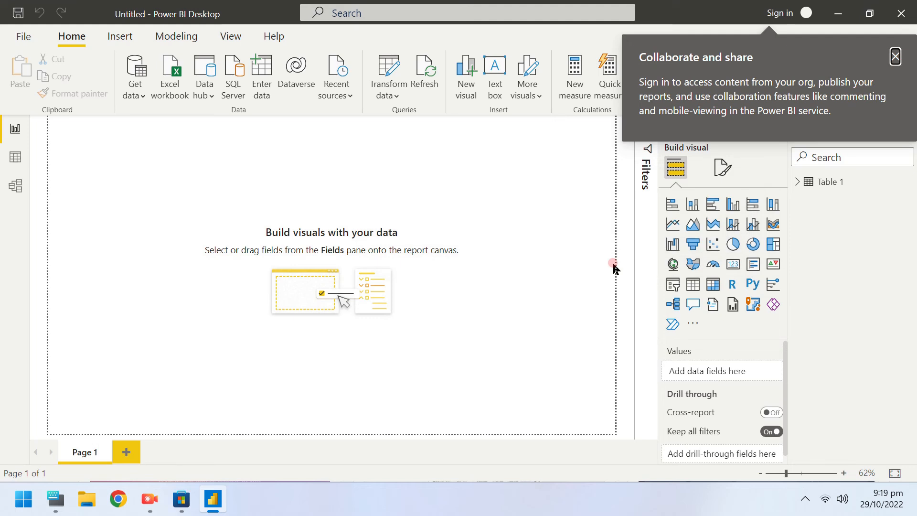
mouse_move(673, 204)
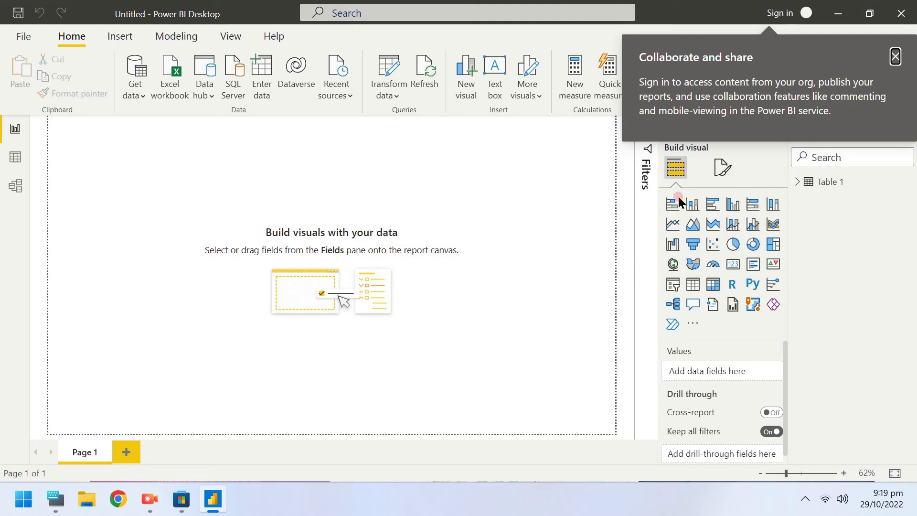
- Dismiss the sign-in tip and add an empty stacked bar chart to the page
click(894, 56)
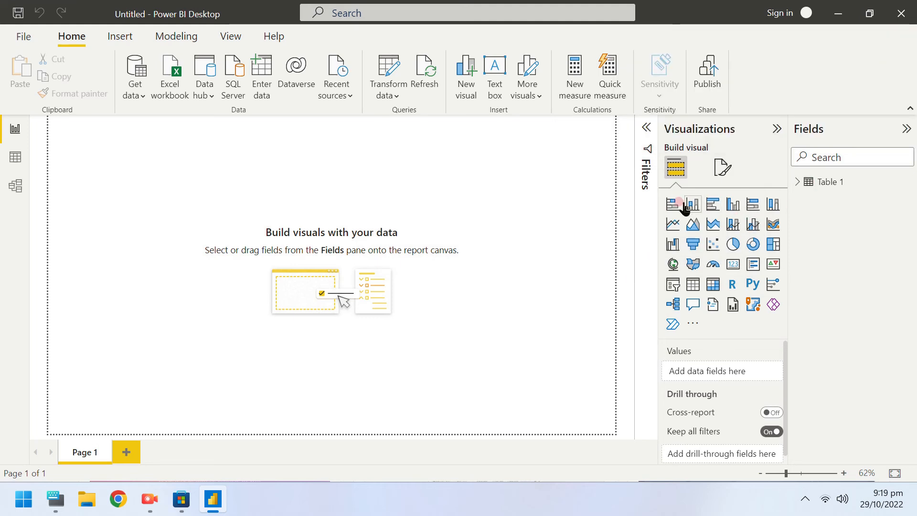
mouse_move(674, 204)
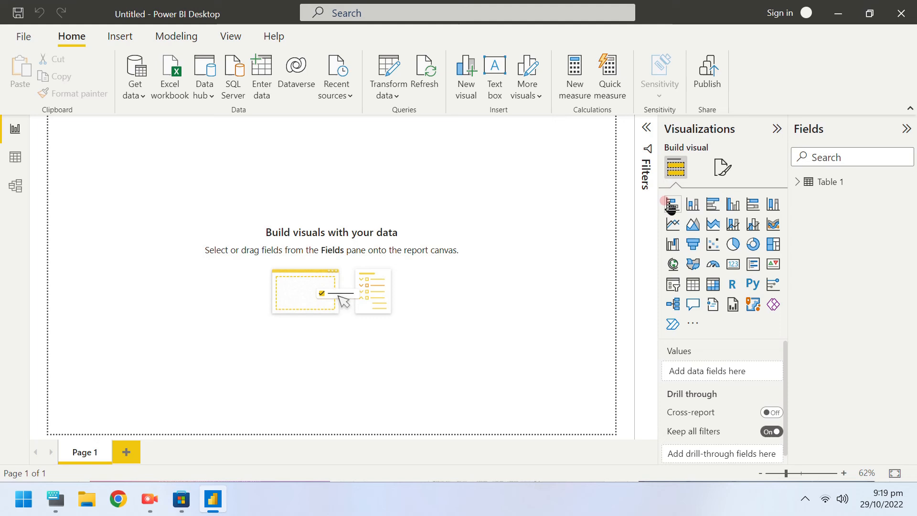
click(671, 204)
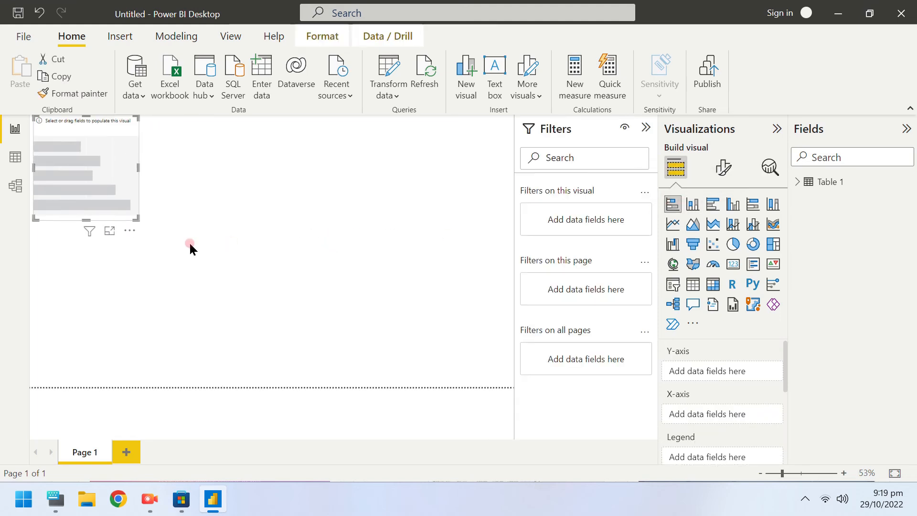
mouse_move(135, 220)
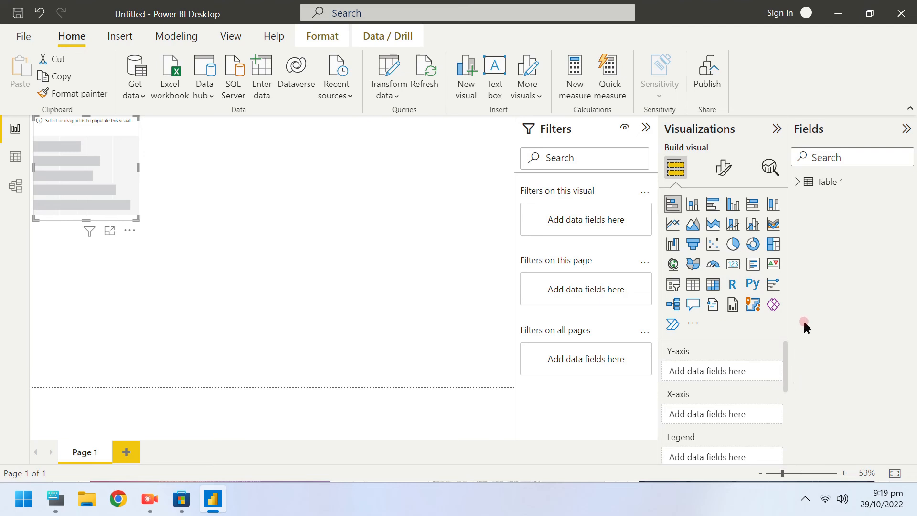
- Expand Table 1's fields and add the PRICE column to the bar chart
click(796, 182)
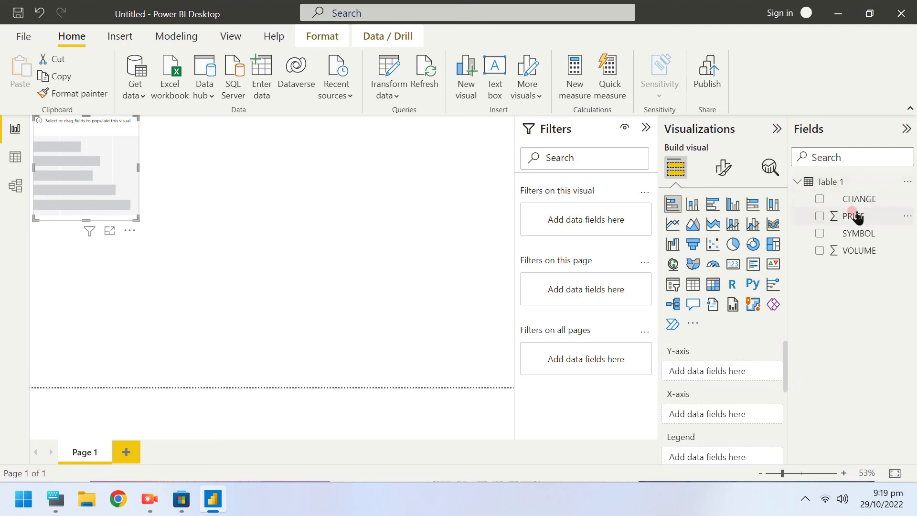
mouse_move(853, 215)
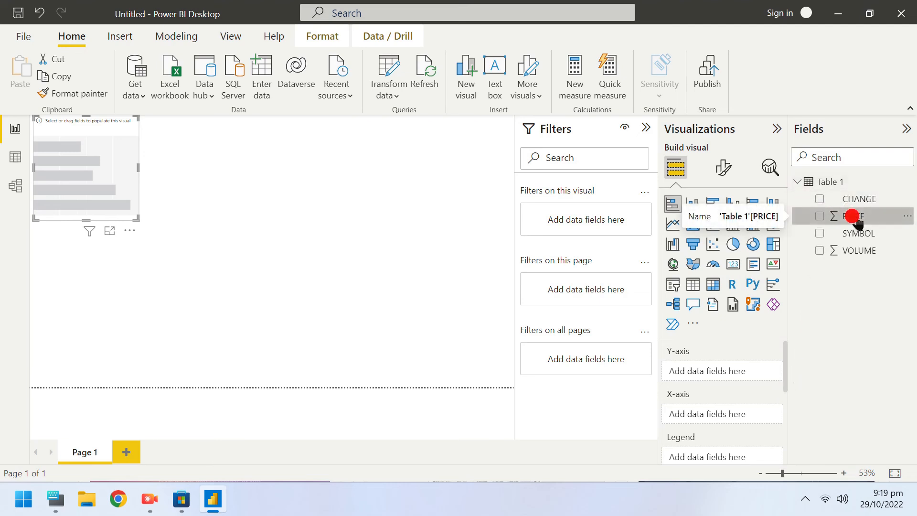
click(854, 215)
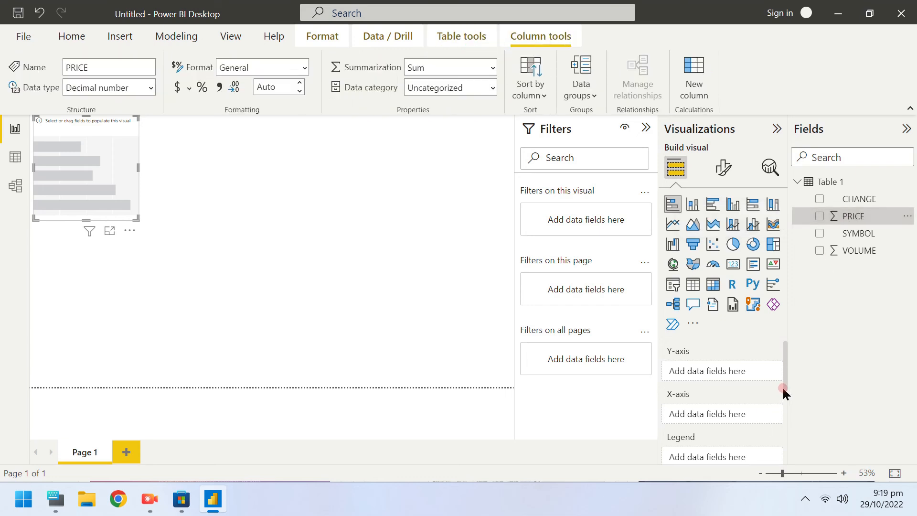
scroll(down, 3)
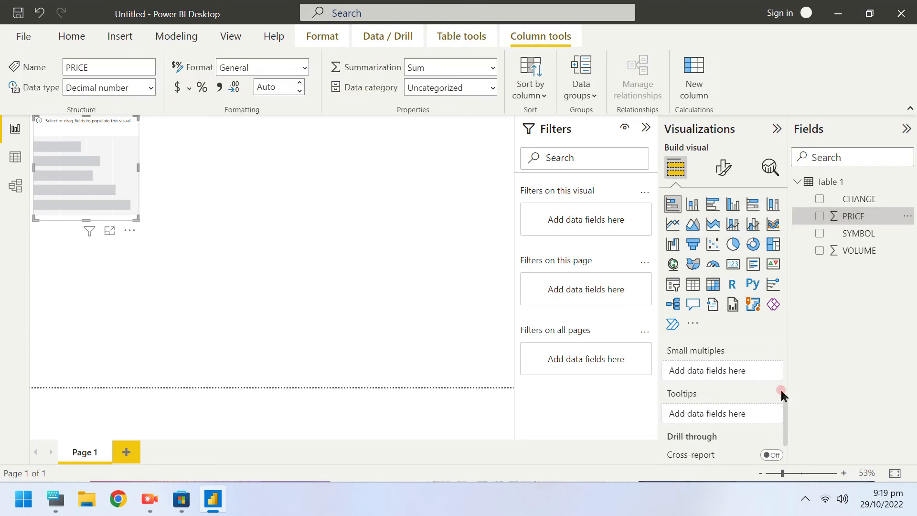
scroll(down, 3)
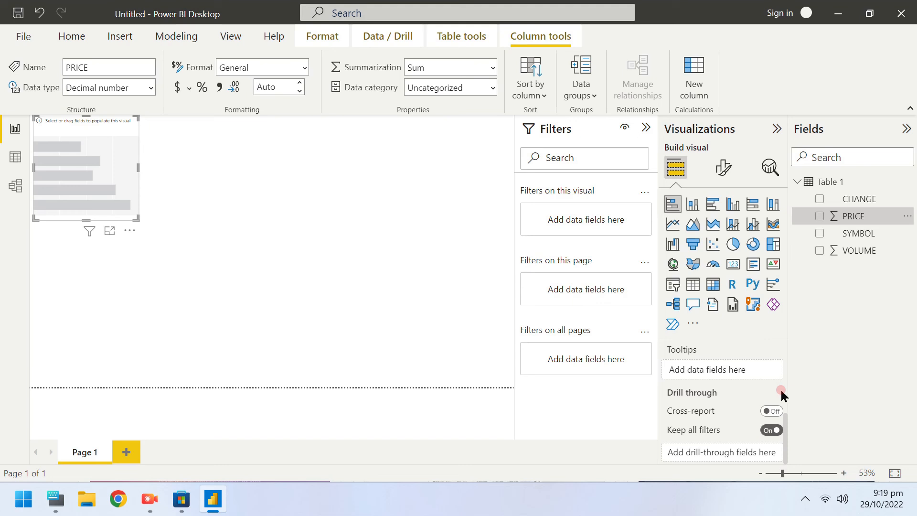
scroll(up, 3)
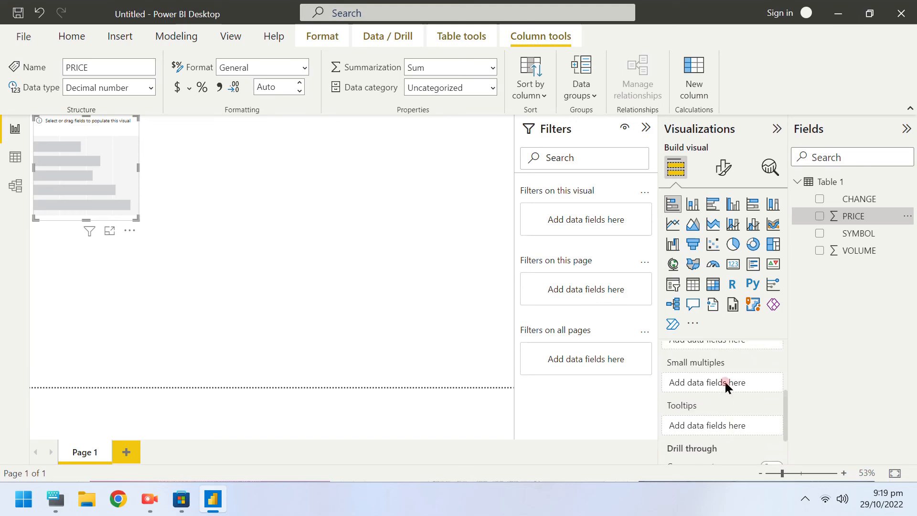
scroll(up, 3)
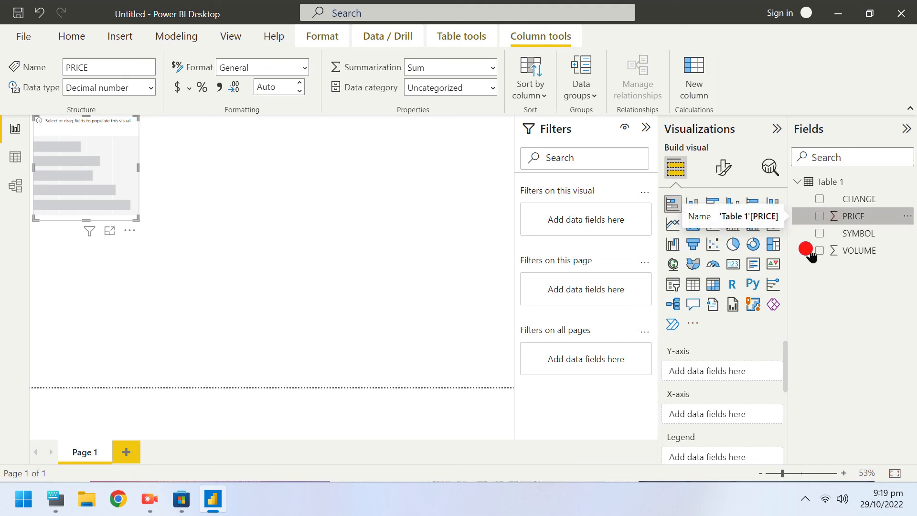
click(820, 216)
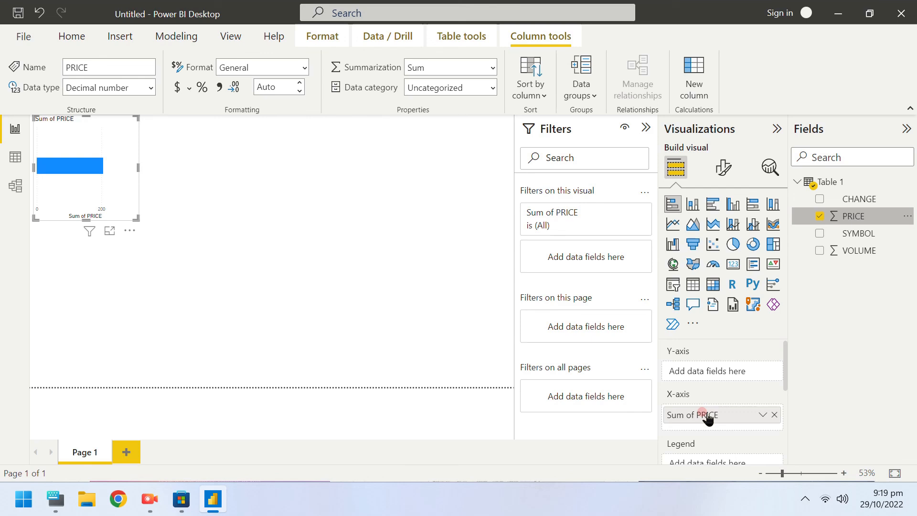
mouse_move(858, 198)
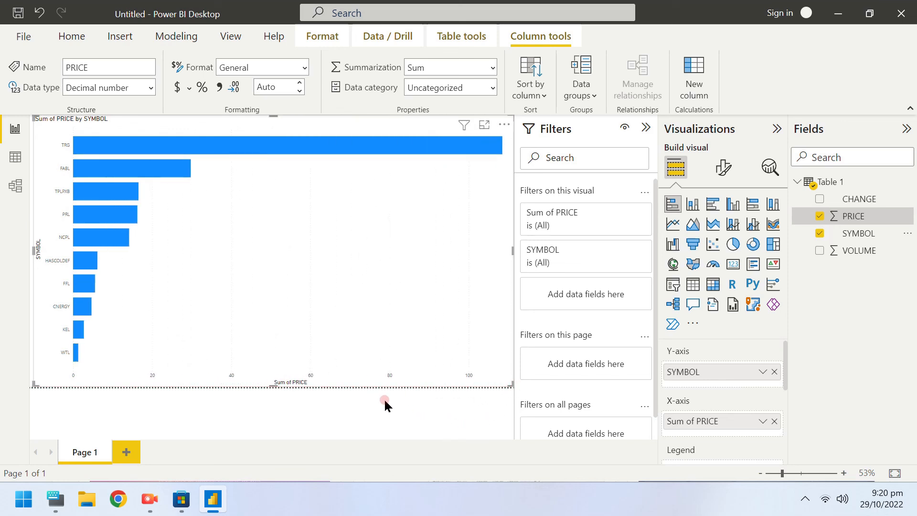
mouse_move(261, 399)
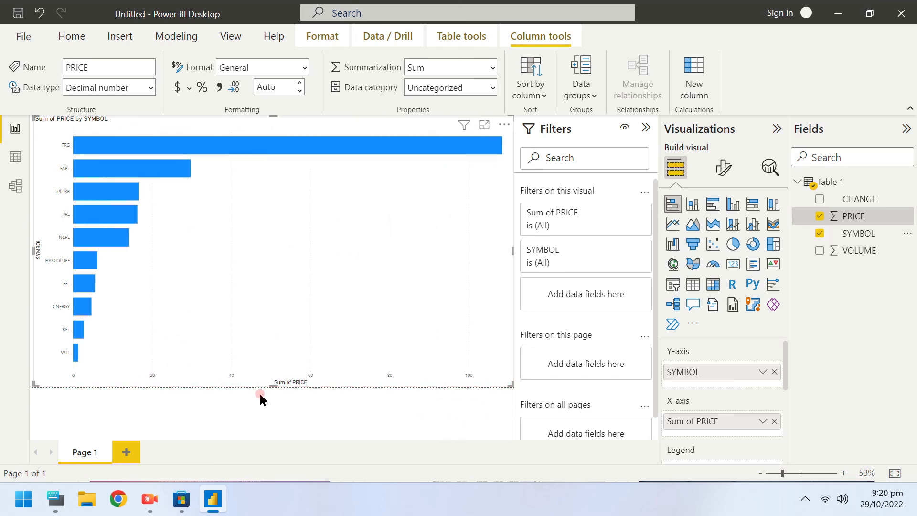
mouse_move(105, 238)
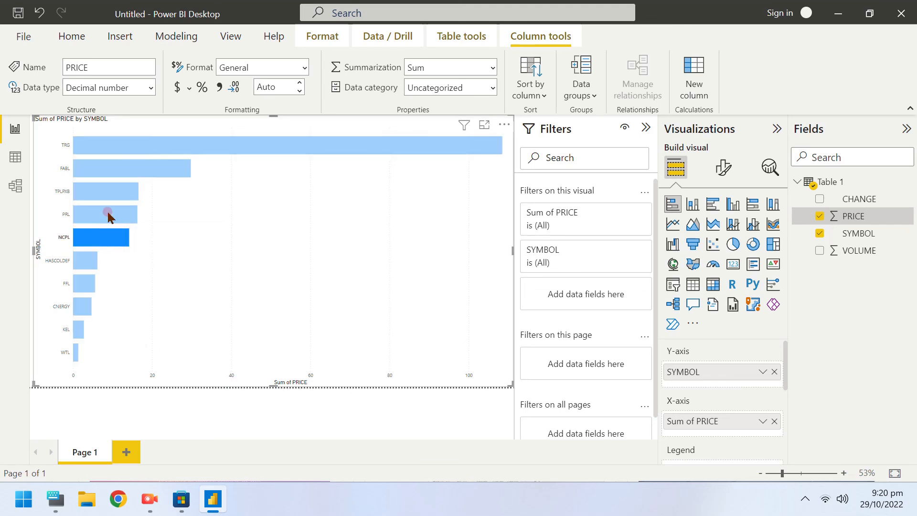
- Cross-highlight the PRL bar so the other symbols' bars fade
click(105, 214)
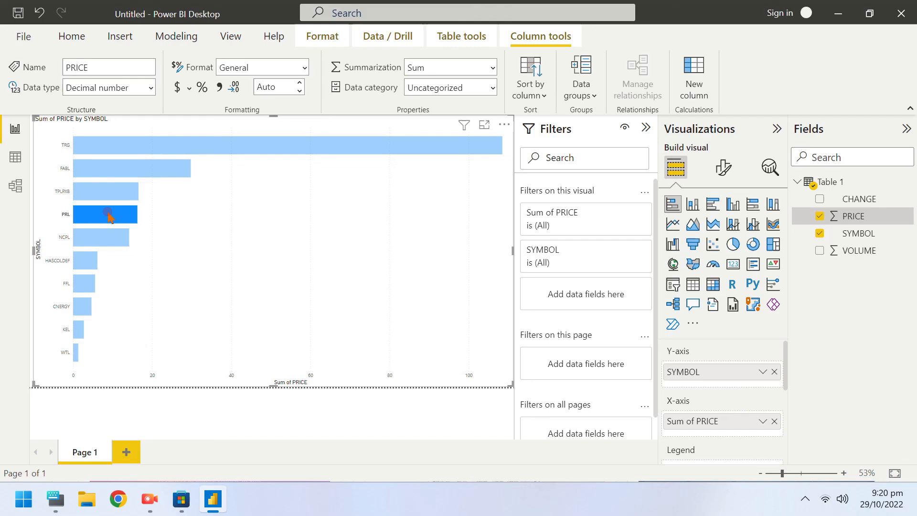